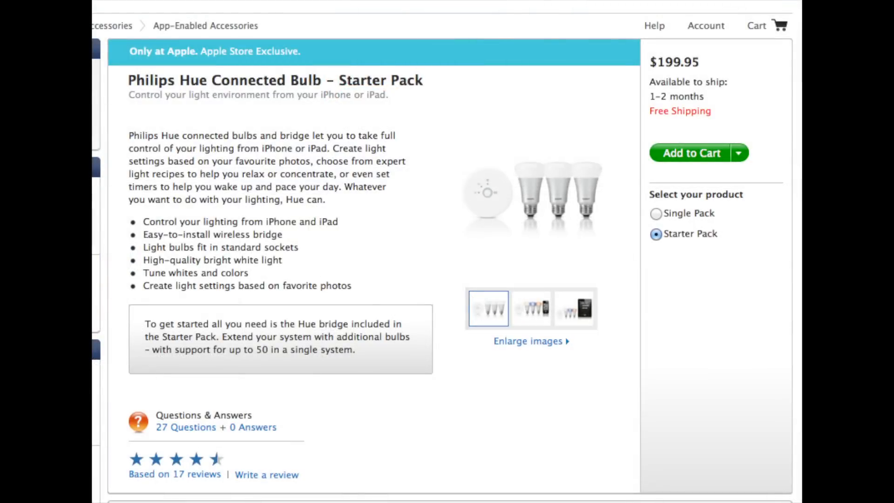
Step: Select the $59.95 Single Pack option for the Philips Hue Connected Bulb
click(655, 213)
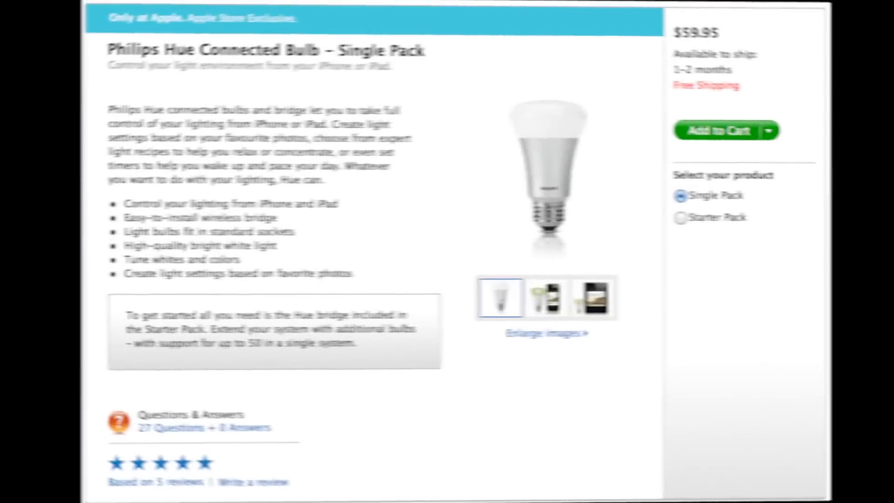